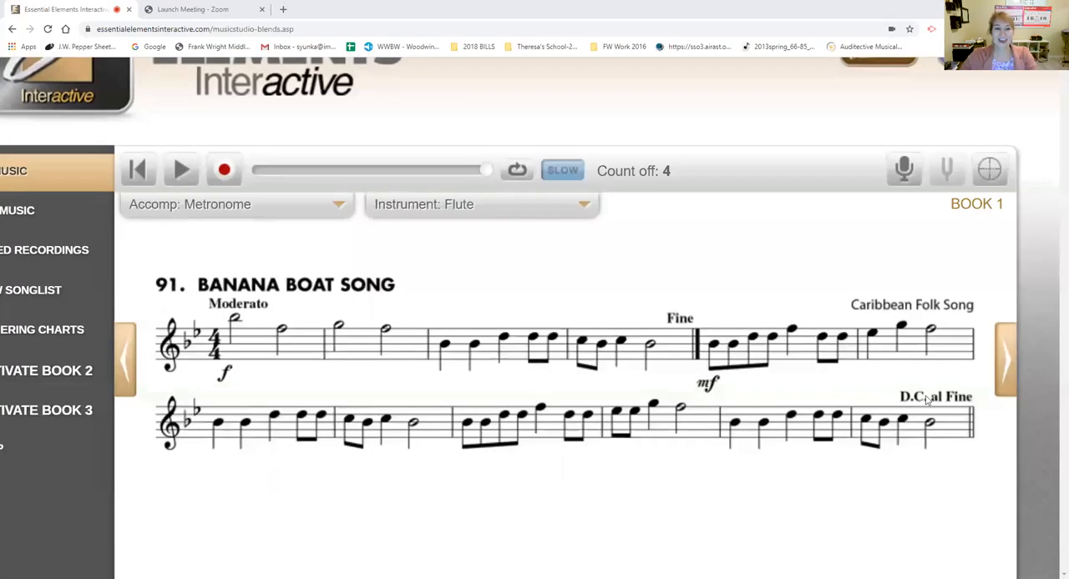
{"action": "mouse_move", "coordinate": [291, 226]}
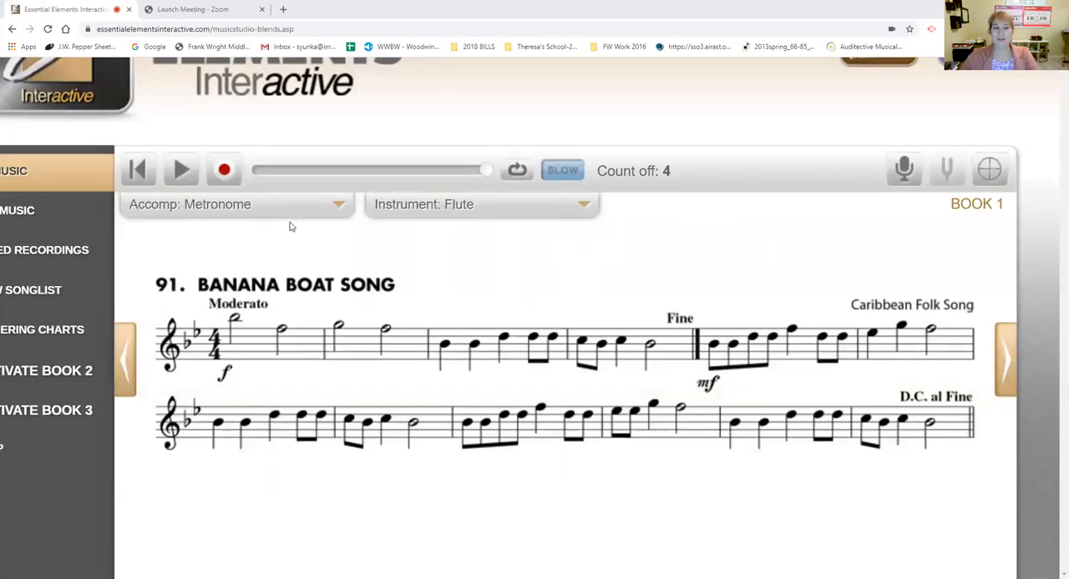
{"action": "mouse_move", "coordinate": [278, 226]}
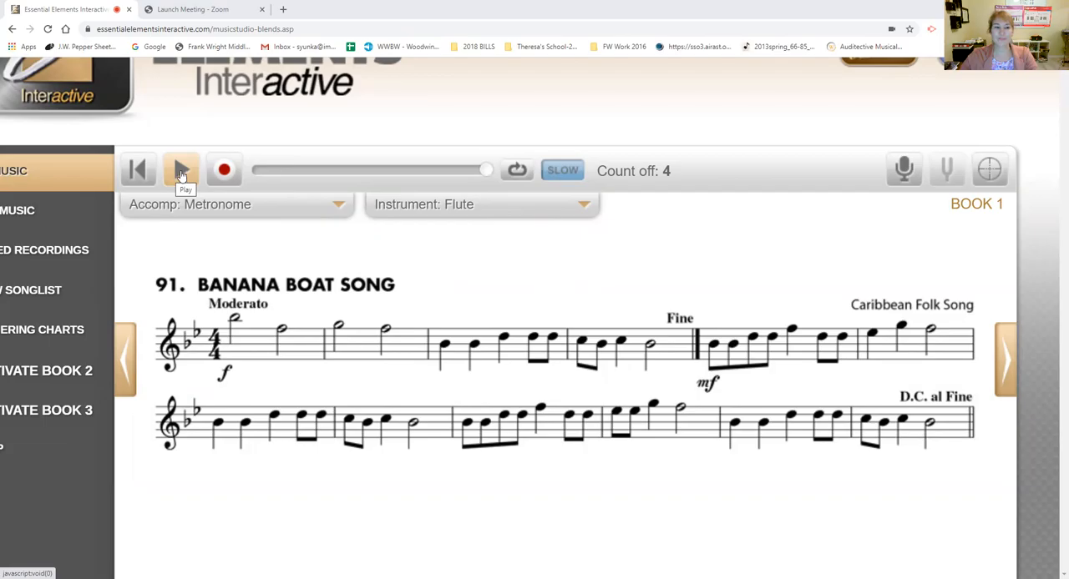
Step: Start Banana Boat Song flute playback with the metronome running
{"action": "left_click", "coordinate": [181, 169]}
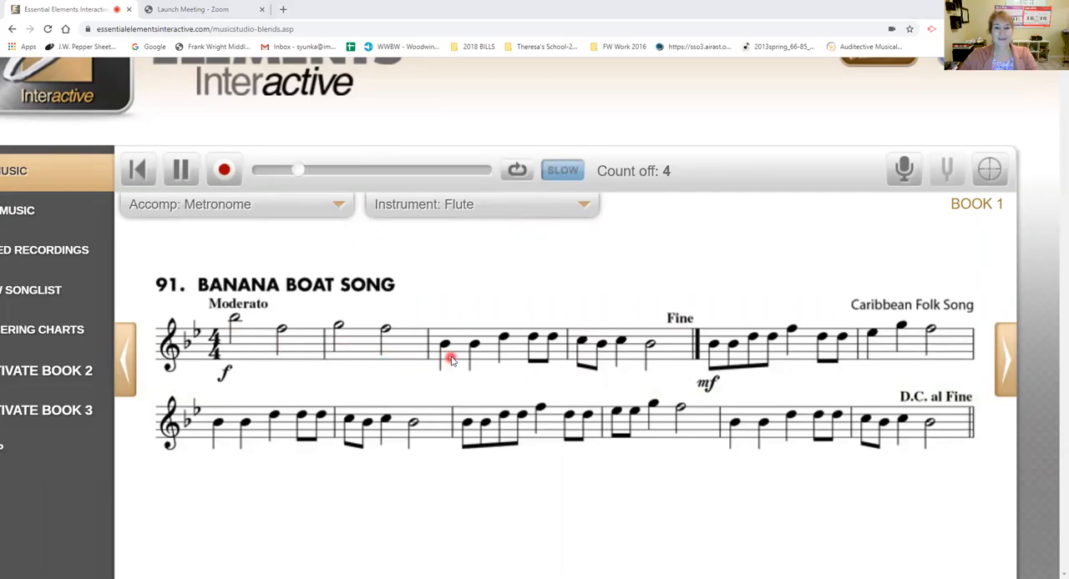
{"action": "mouse_move", "coordinate": [532, 361]}
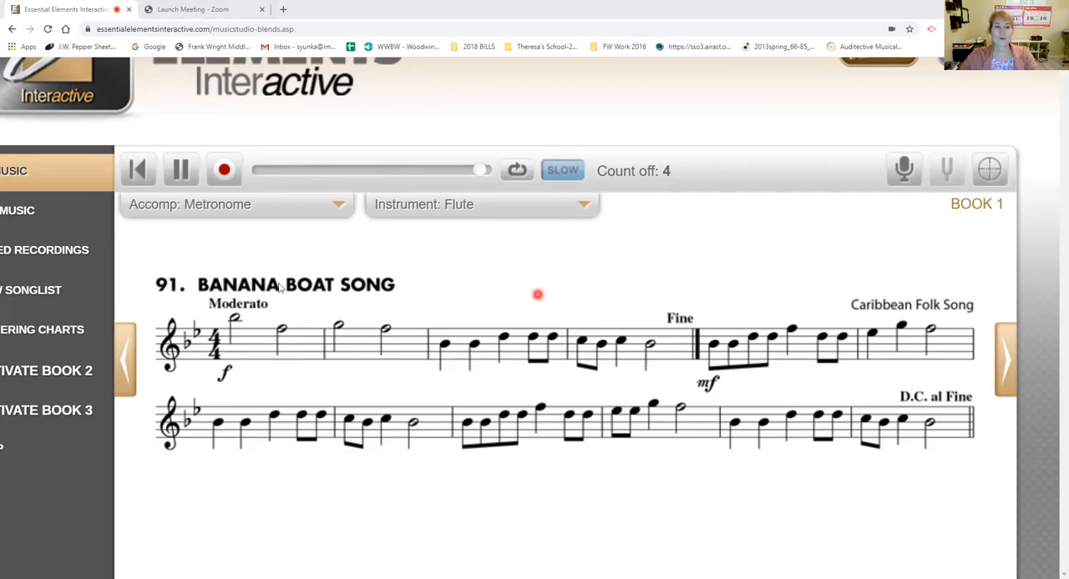
Step: Stop the flute playthrough and pick B♭ Trumpet from the instrument list
{"action": "left_click", "coordinate": [180, 170]}
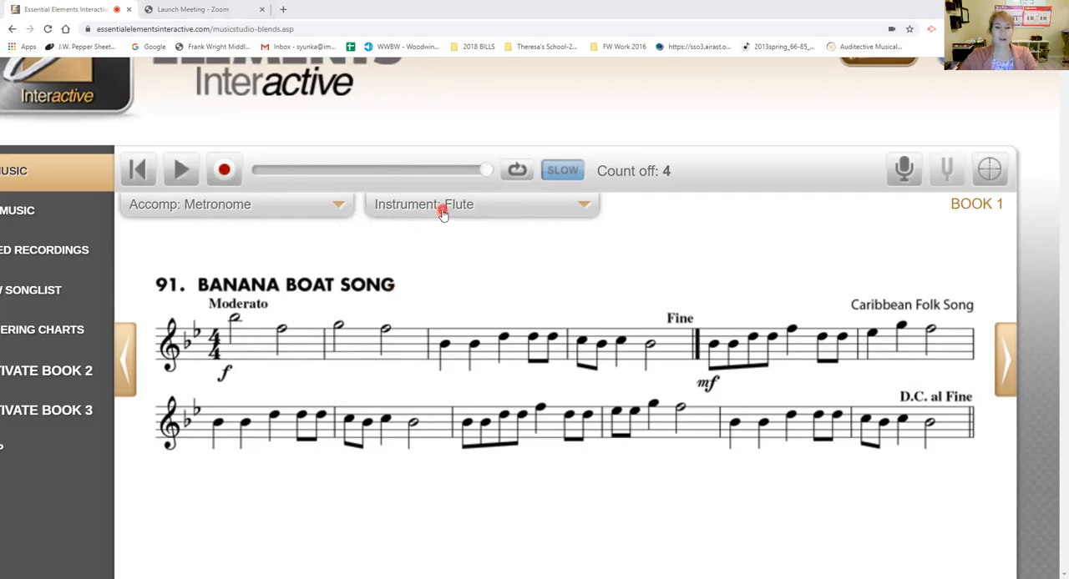
{"action": "left_click", "coordinate": [443, 205]}
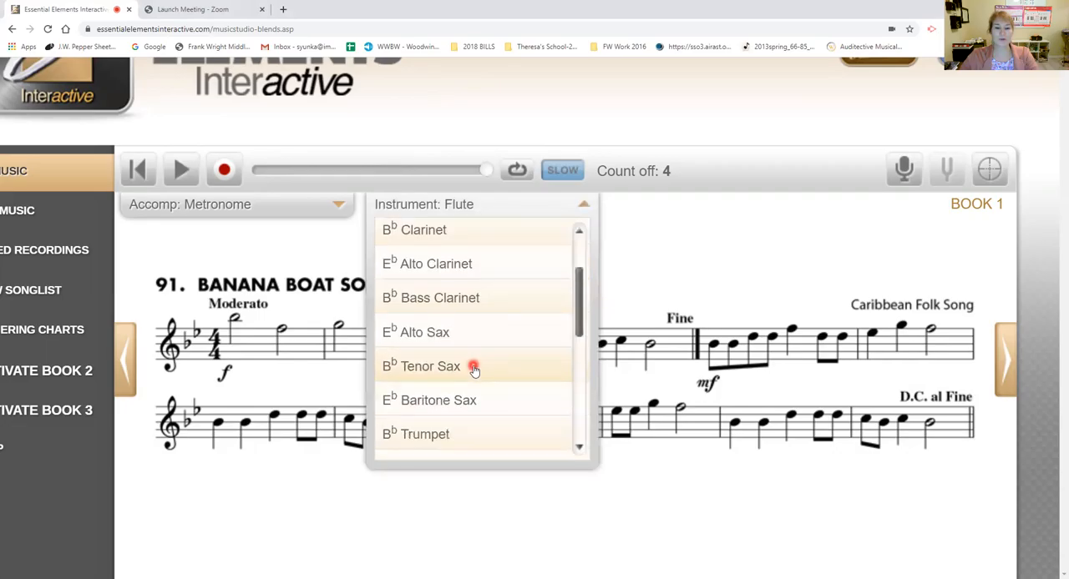
{"action": "left_click", "coordinate": [426, 435]}
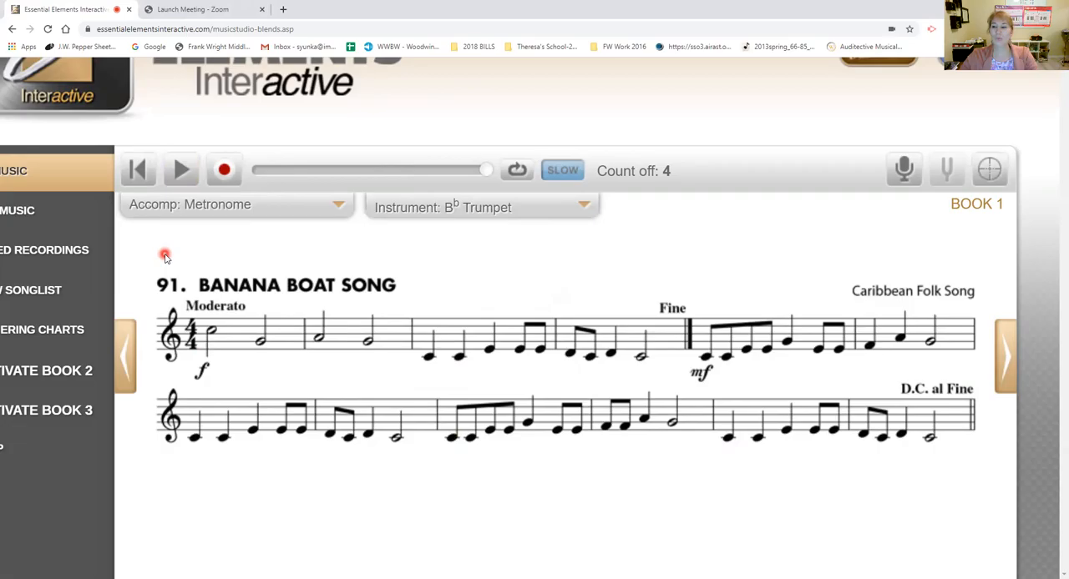
{"action": "mouse_move", "coordinate": [168, 246]}
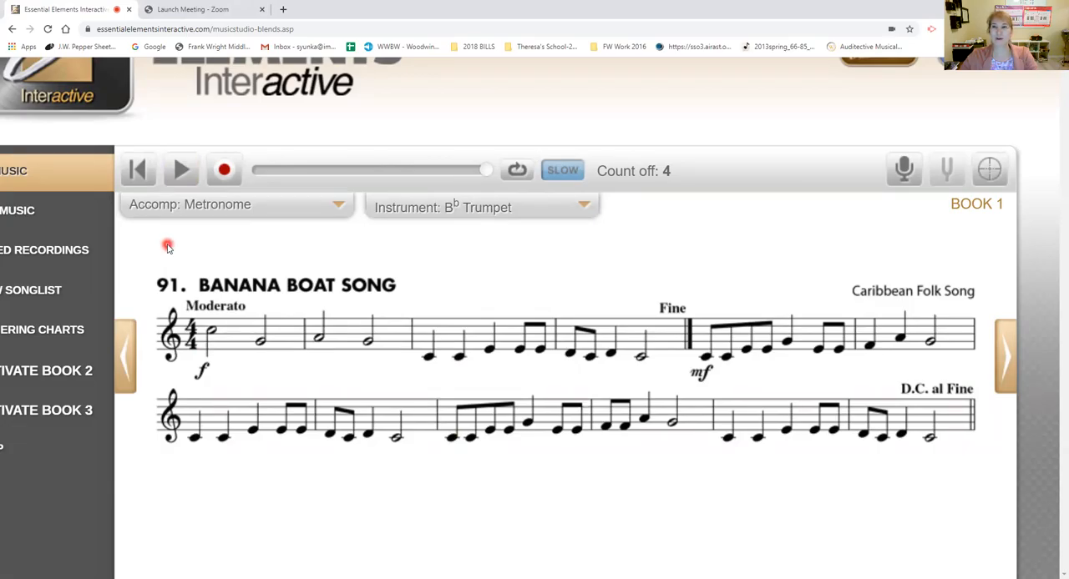
{"action": "mouse_move", "coordinate": [175, 246]}
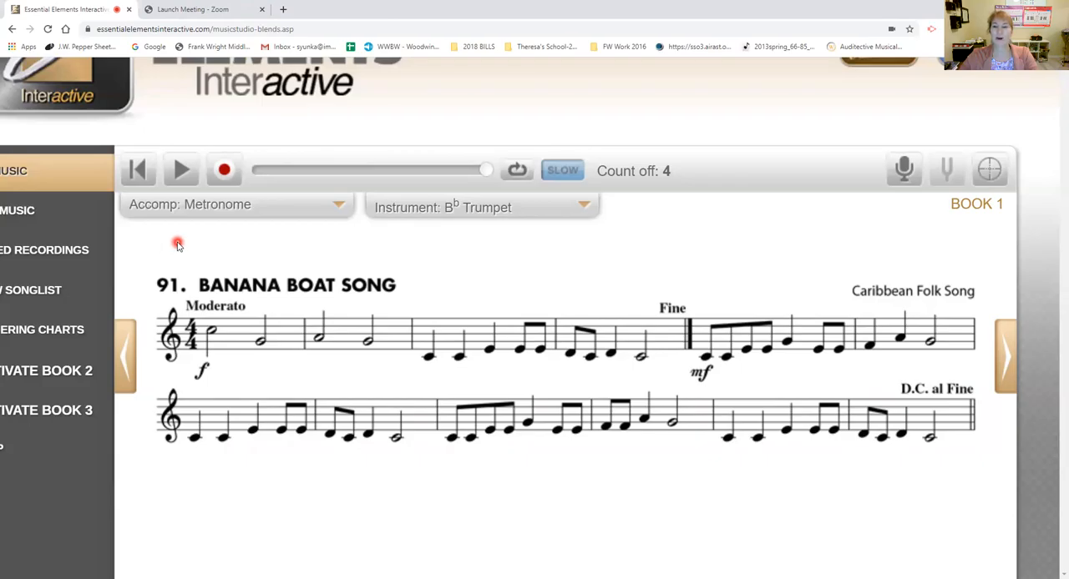
{"action": "mouse_move", "coordinate": [188, 240]}
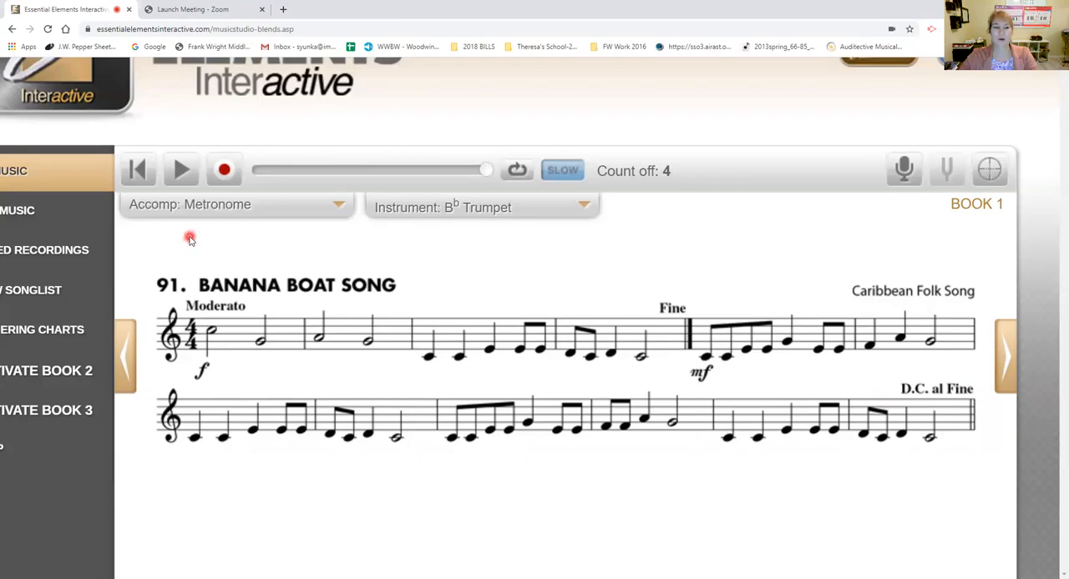
Step: Play the B♭ Trumpet version with the metronome, then select the F Horn part
{"action": "left_click", "coordinate": [181, 170]}
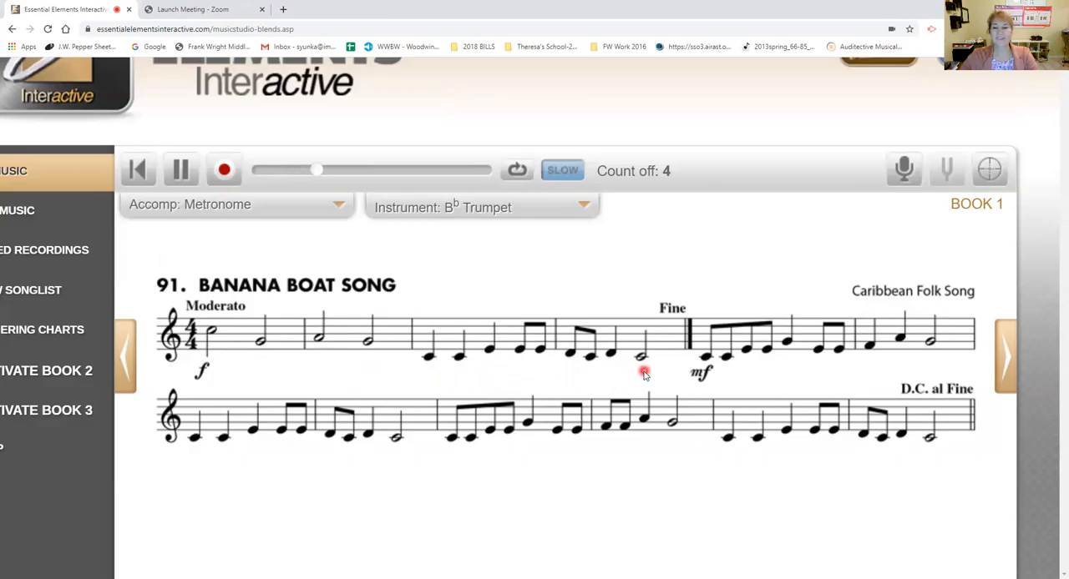
{"action": "mouse_move", "coordinate": [751, 370]}
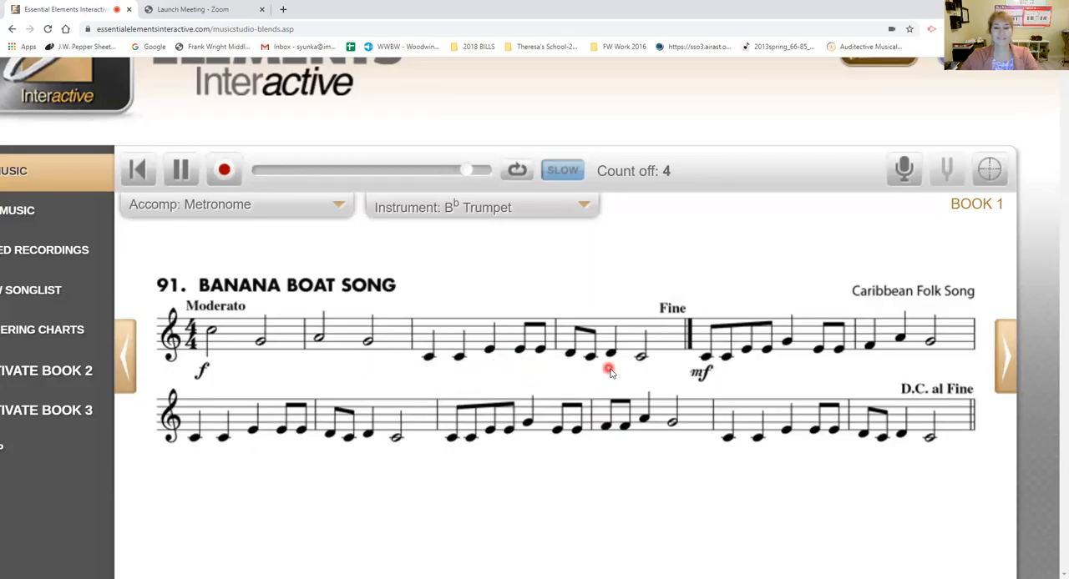
{"action": "mouse_move", "coordinate": [640, 375]}
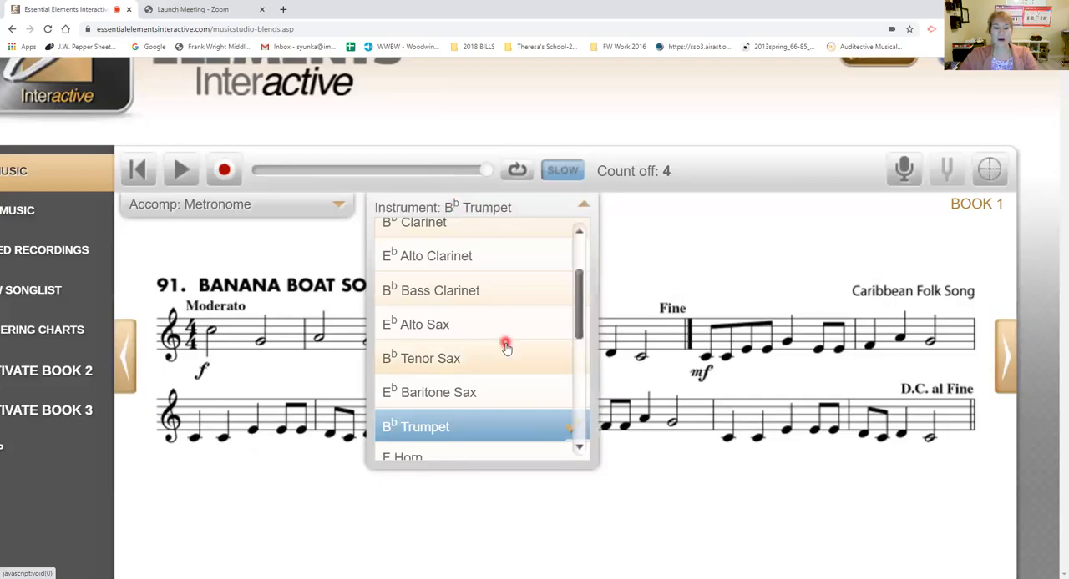
{"action": "left_click", "coordinate": [402, 457]}
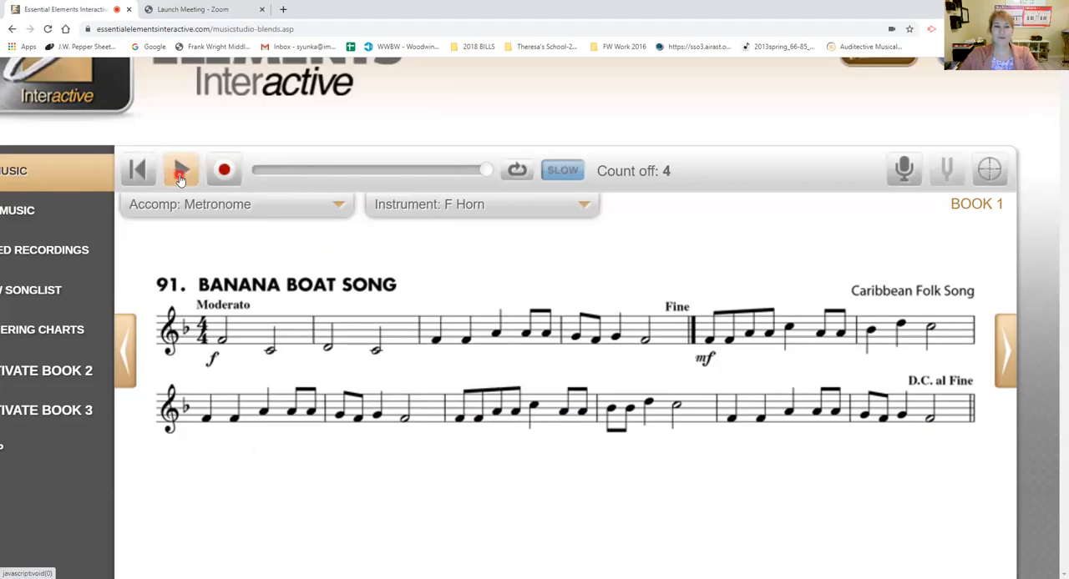
Step: Start playback of the F Horn Banana Boat Song with the metronome
{"action": "left_click", "coordinate": [180, 170]}
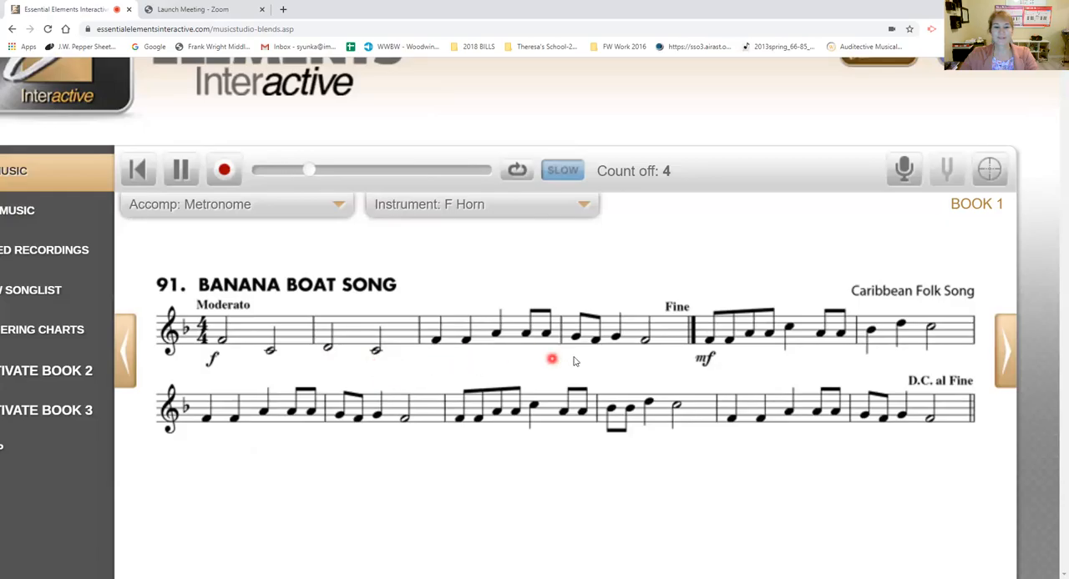
{"action": "mouse_move", "coordinate": [644, 357]}
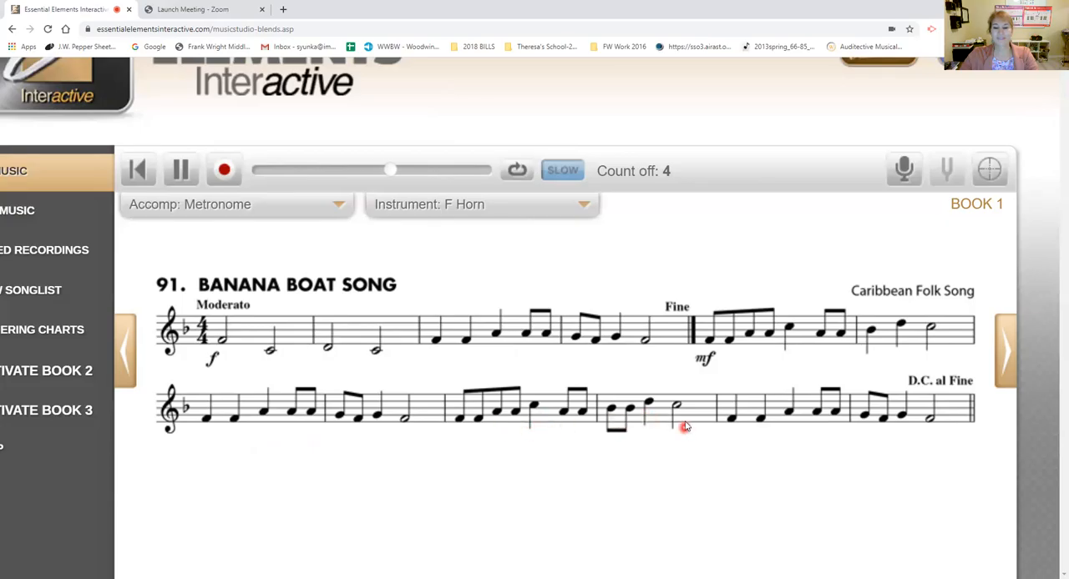
{"action": "mouse_move", "coordinate": [733, 438]}
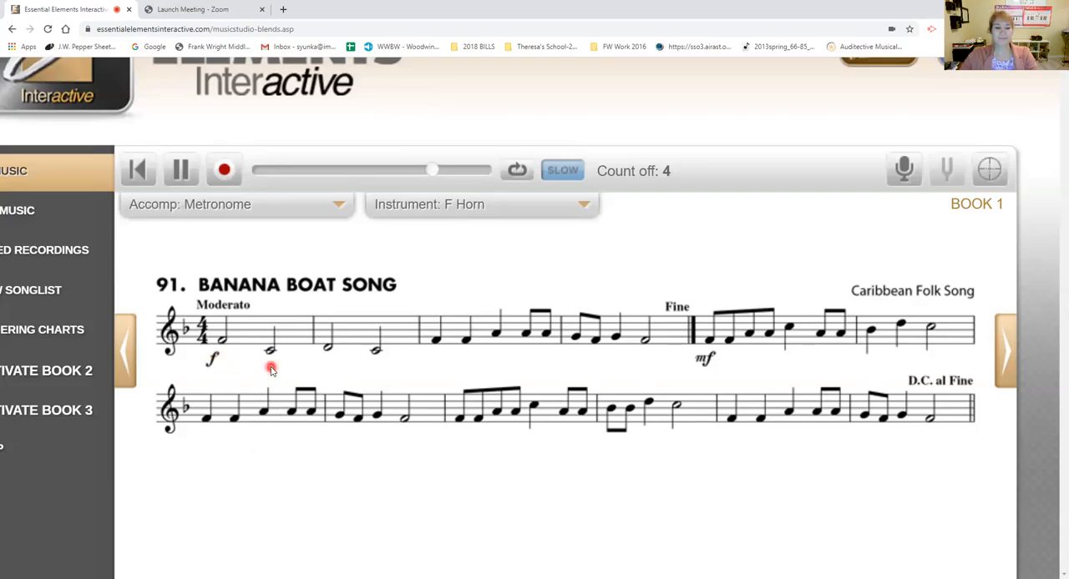
{"action": "mouse_move", "coordinate": [340, 372]}
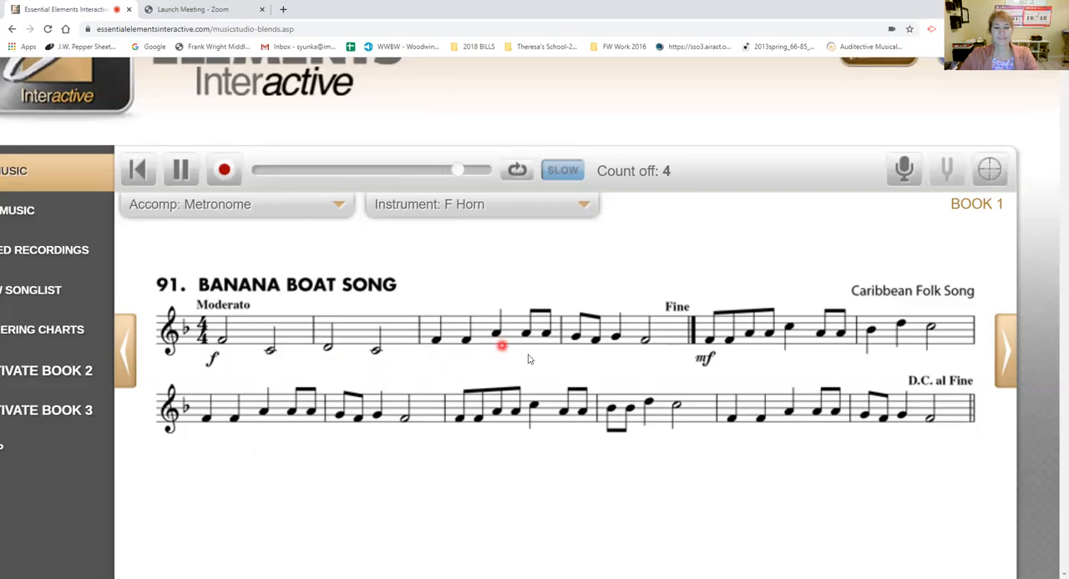
{"action": "mouse_move", "coordinate": [622, 353]}
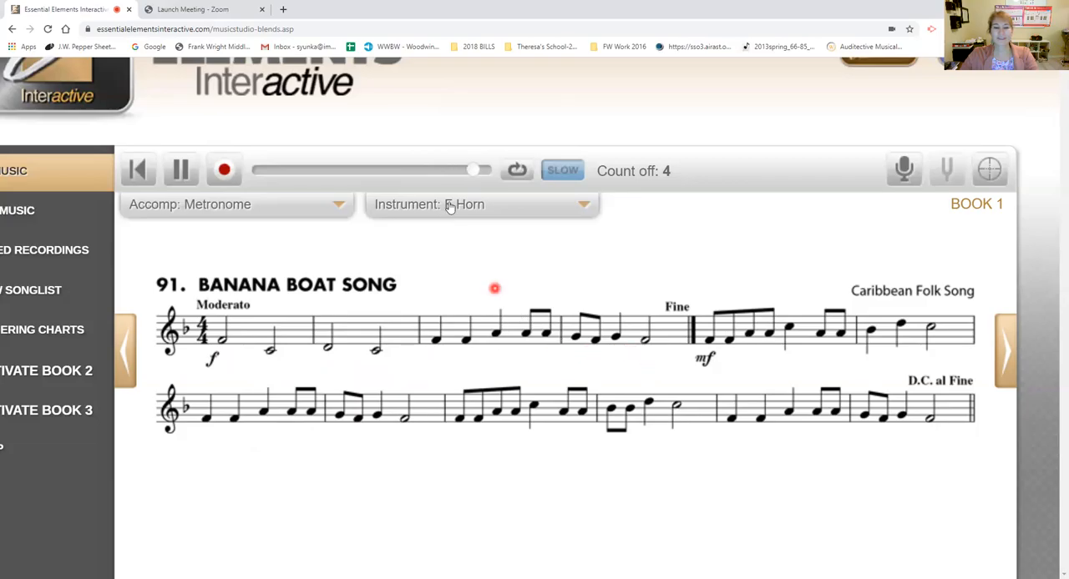
Step: Choose Tuba from the instrument list to show the bass-clef part
{"action": "left_click", "coordinate": [480, 205]}
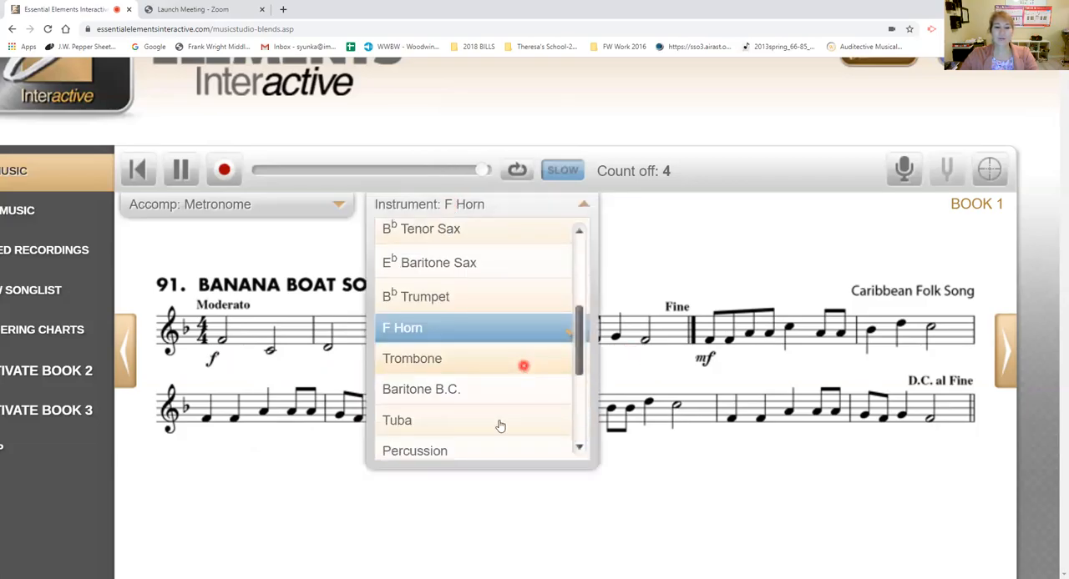
{"action": "left_click", "coordinate": [398, 420]}
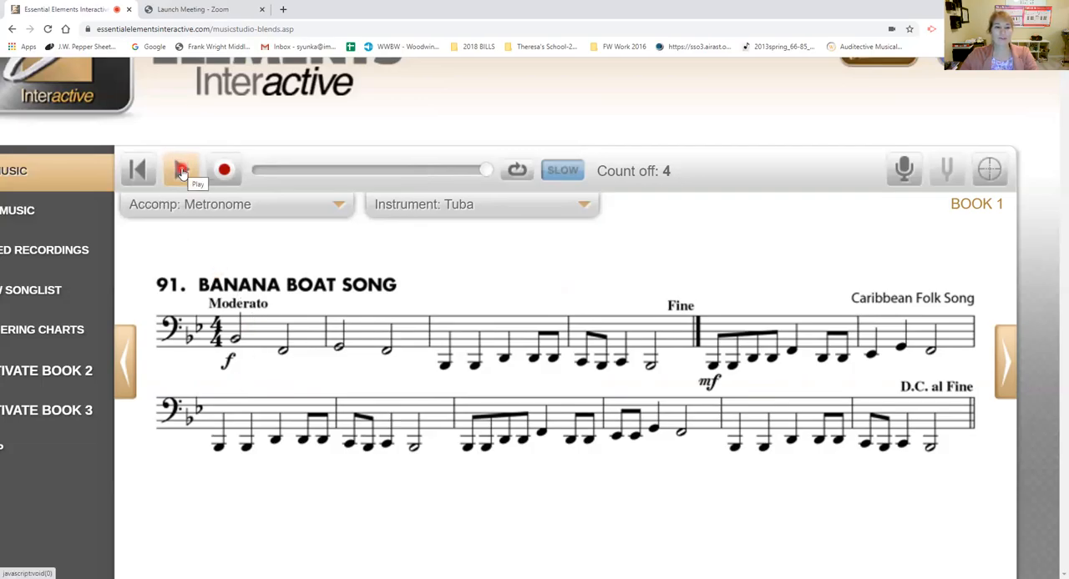
Step: Start Tuba playback of Banana Boat Song with the metronome
{"action": "left_click", "coordinate": [181, 171]}
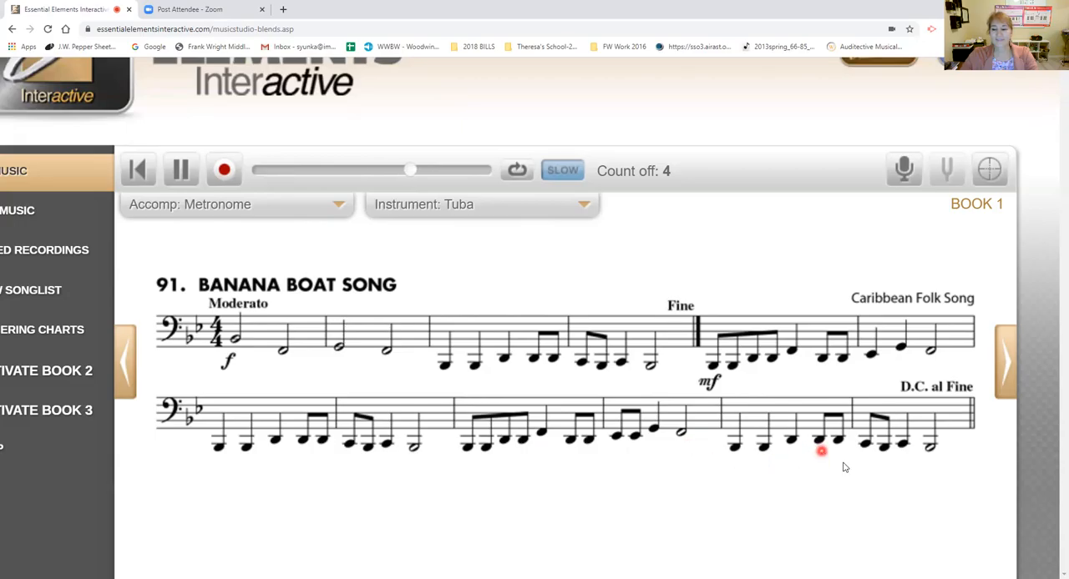
{"action": "mouse_move", "coordinate": [944, 467]}
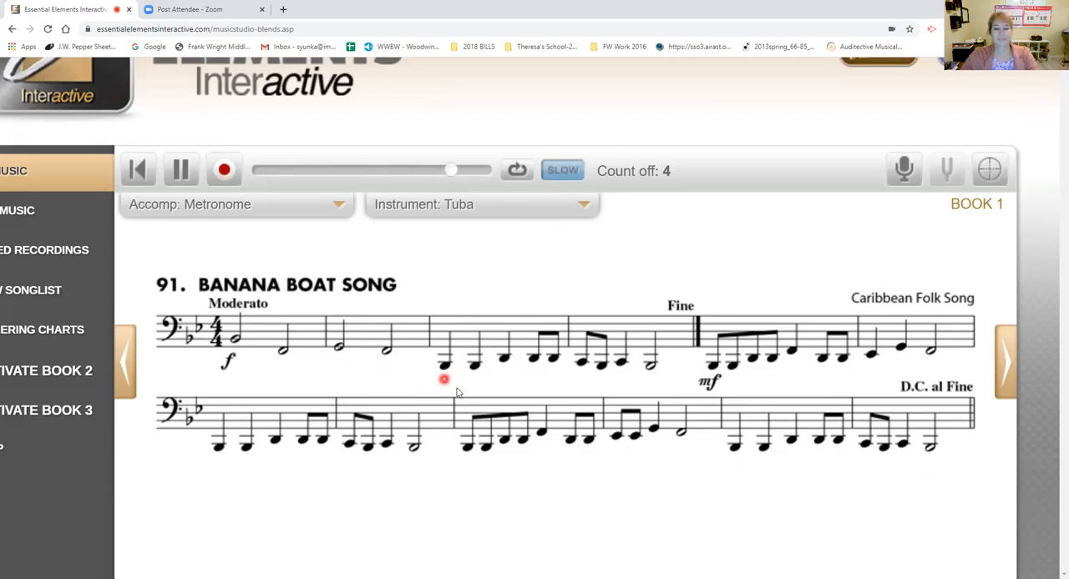
{"action": "mouse_move", "coordinate": [535, 377]}
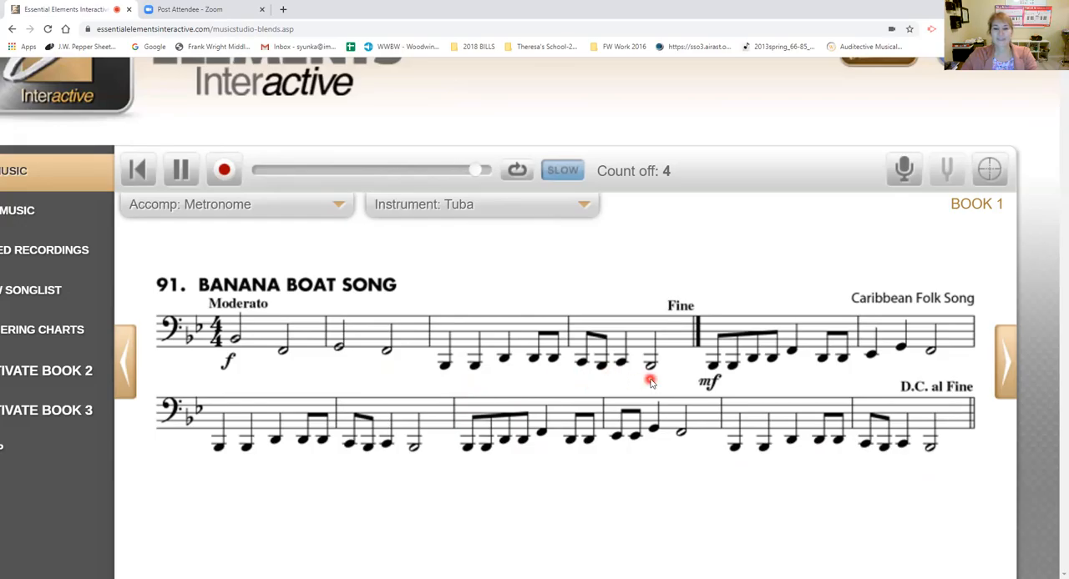
Step: Select Percussion from the instrument list and scroll to view the snare, bass drum and maracas lines
{"action": "left_click", "coordinate": [481, 205]}
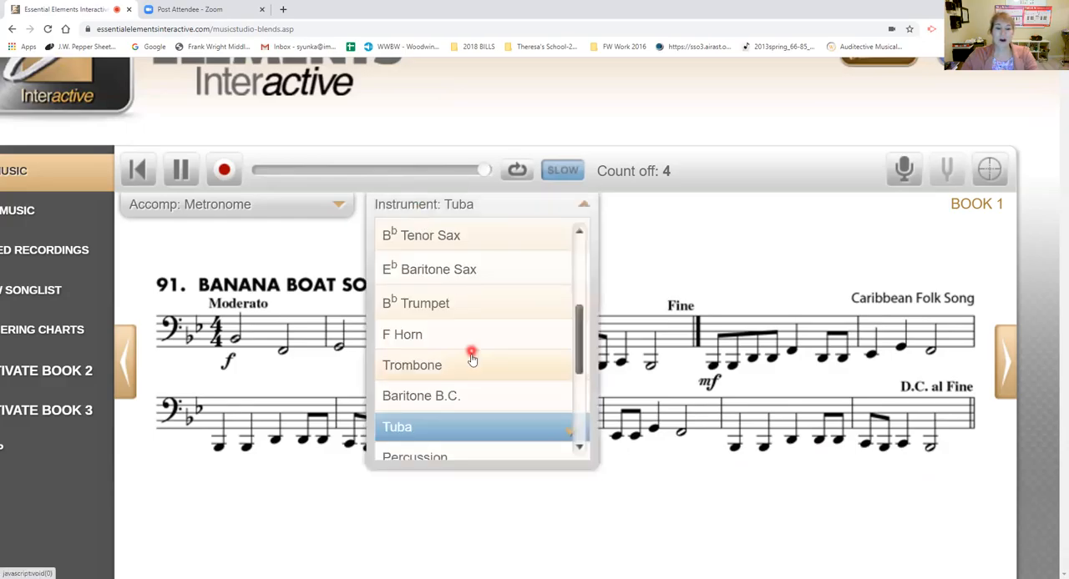
{"action": "left_click", "coordinate": [414, 457]}
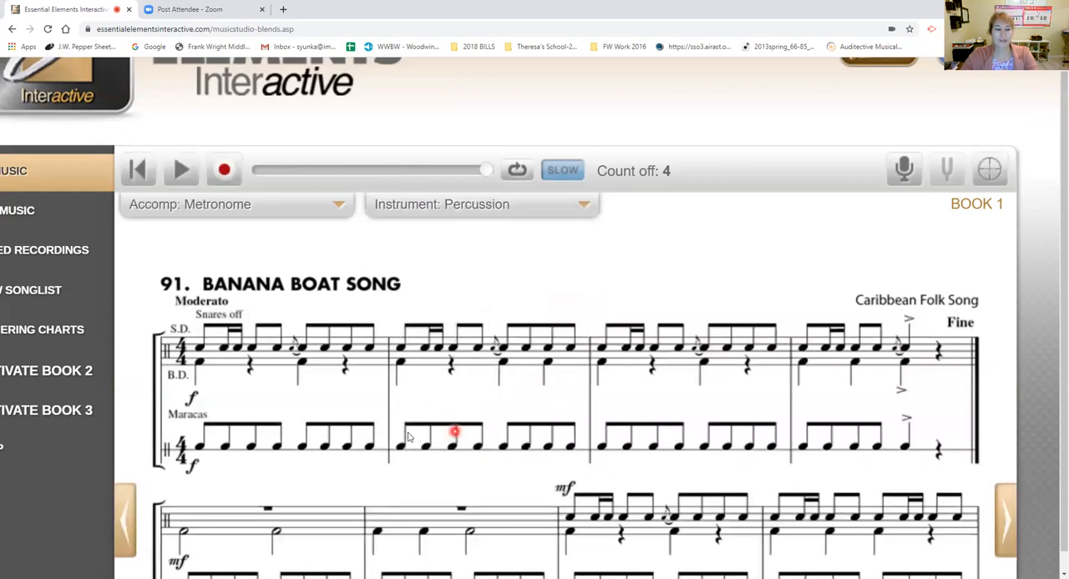
{"action": "scroll", "scroll_direction": "up", "scroll_amount": 3}
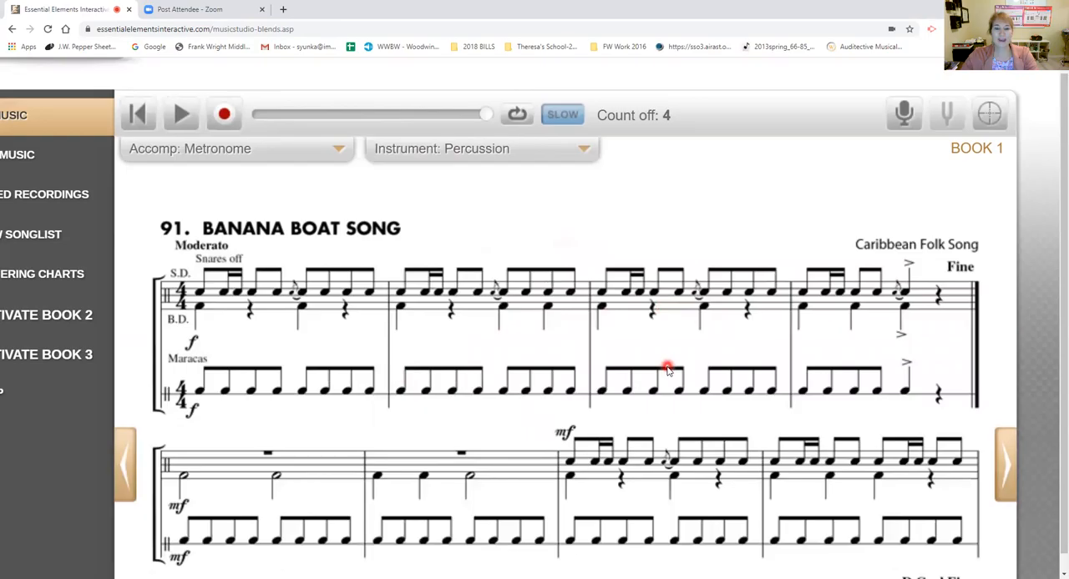
{"action": "scroll", "scroll_direction": "down", "scroll_amount": 3}
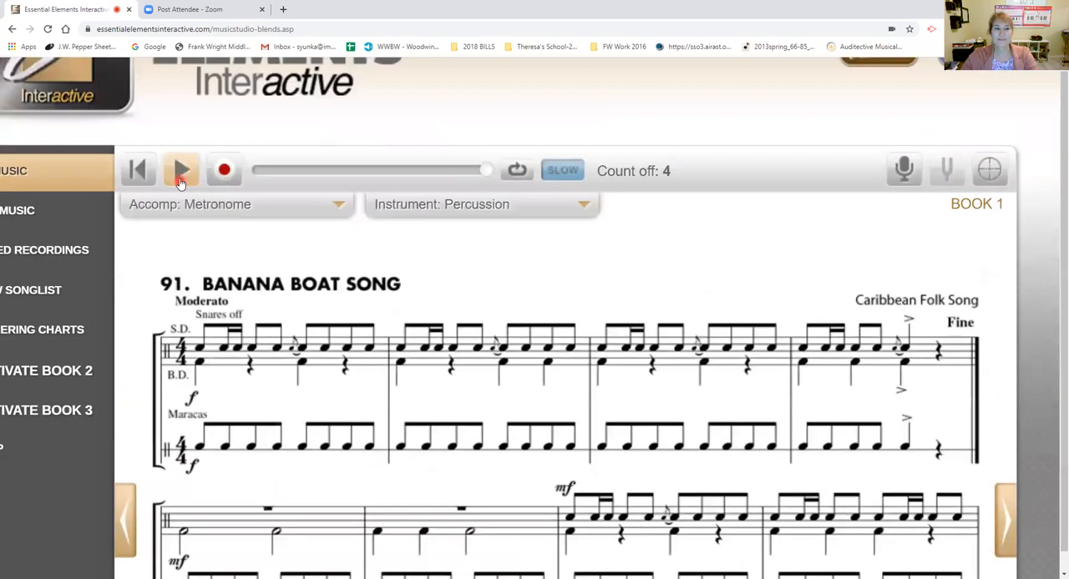
Step: Scroll down to follow the percussion part through all three lines
{"action": "scroll", "scroll_direction": "down", "scroll_amount": 3}
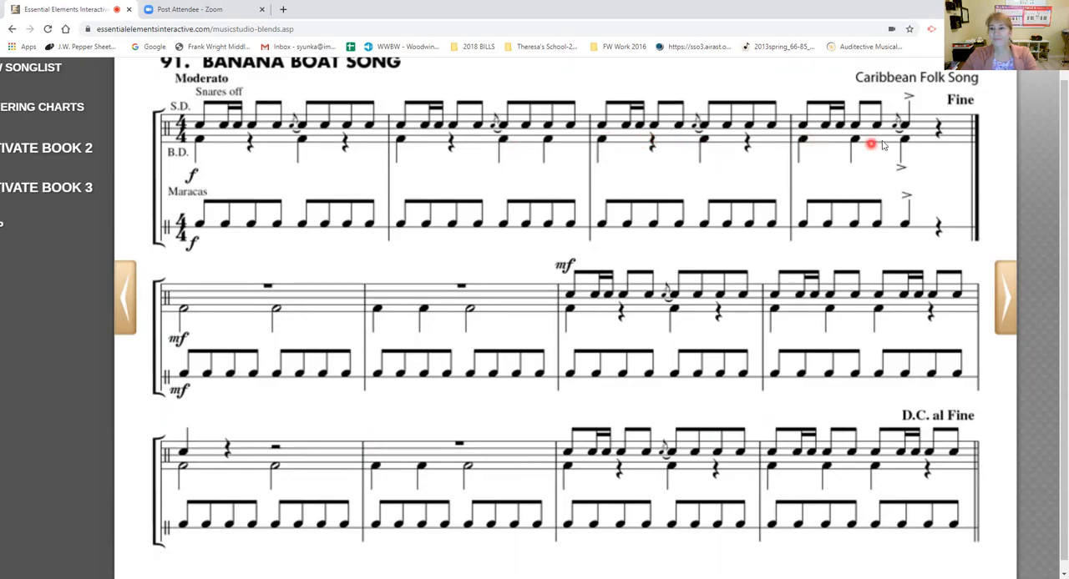
{"action": "mouse_move", "coordinate": [171, 318]}
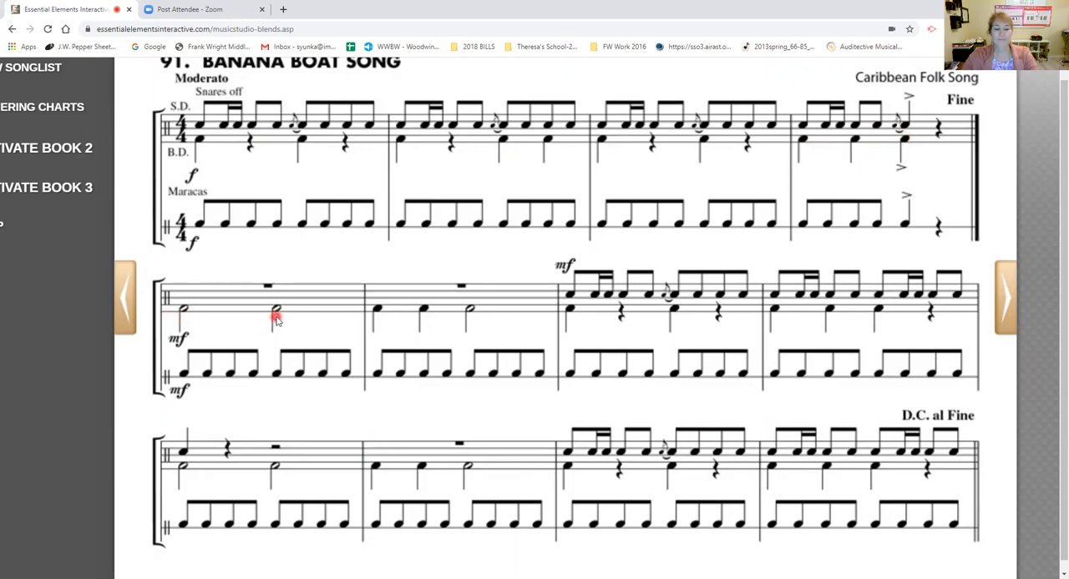
{"action": "mouse_move", "coordinate": [415, 341]}
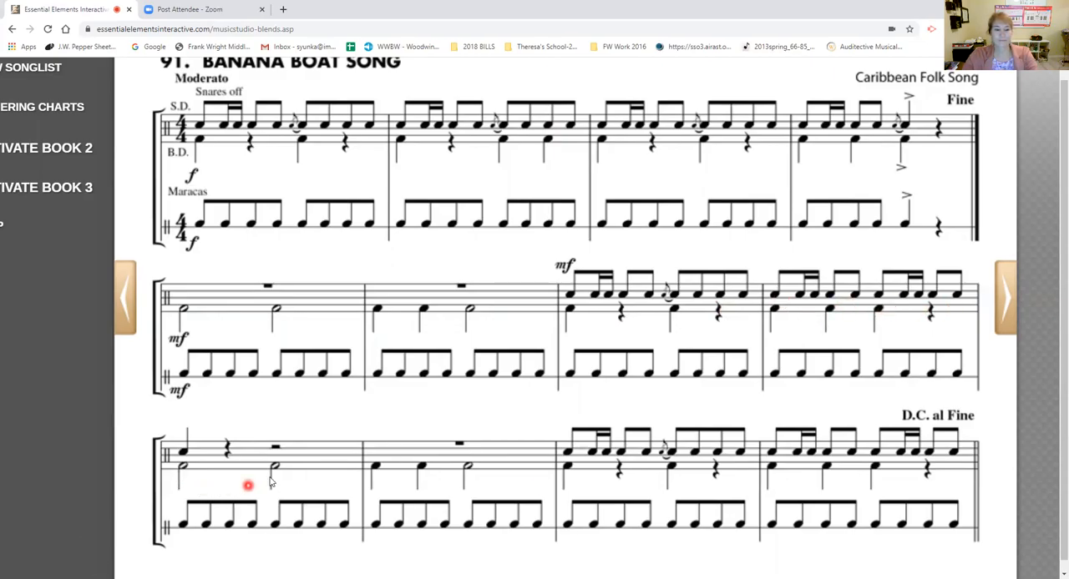
{"action": "mouse_move", "coordinate": [383, 483]}
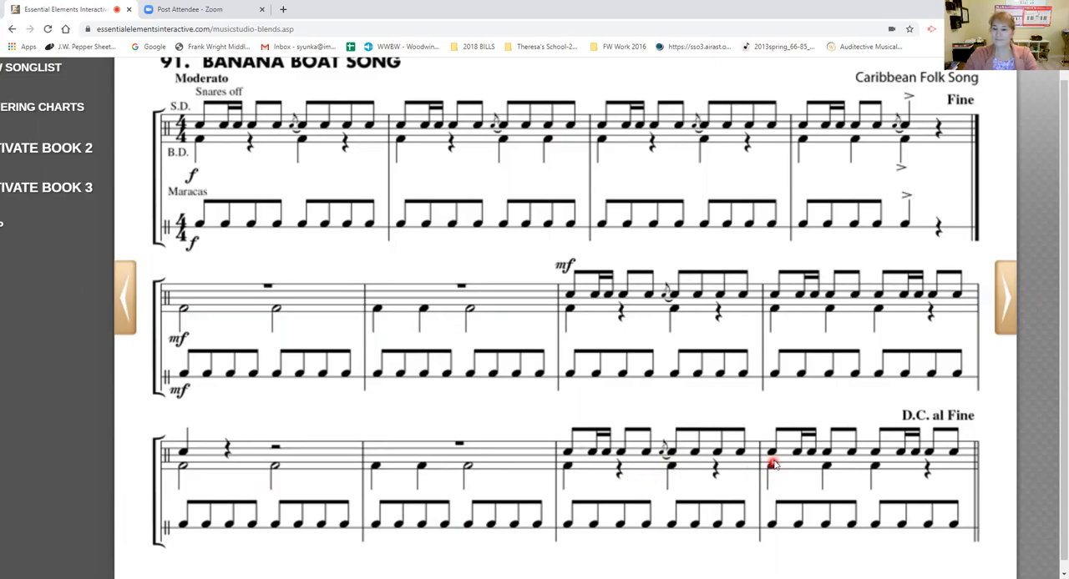
{"action": "mouse_move", "coordinate": [939, 468]}
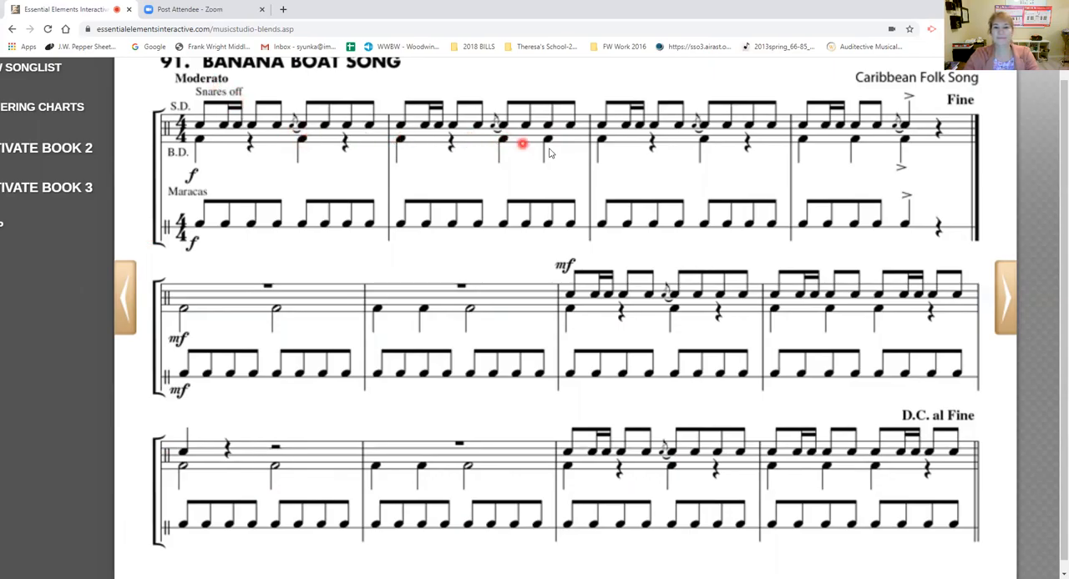
{"action": "mouse_move", "coordinate": [660, 140]}
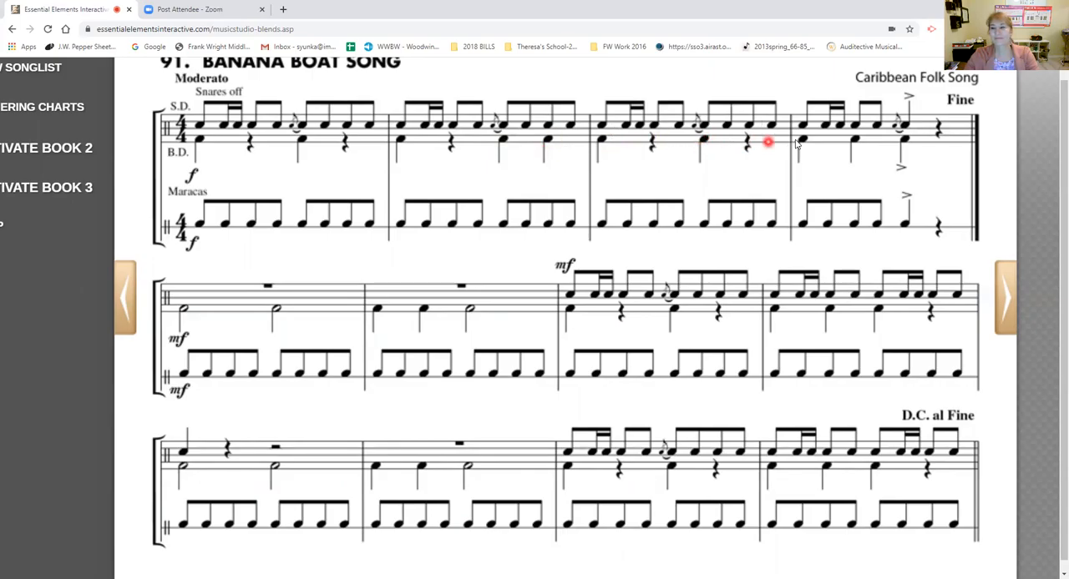
{"action": "mouse_move", "coordinate": [901, 138]}
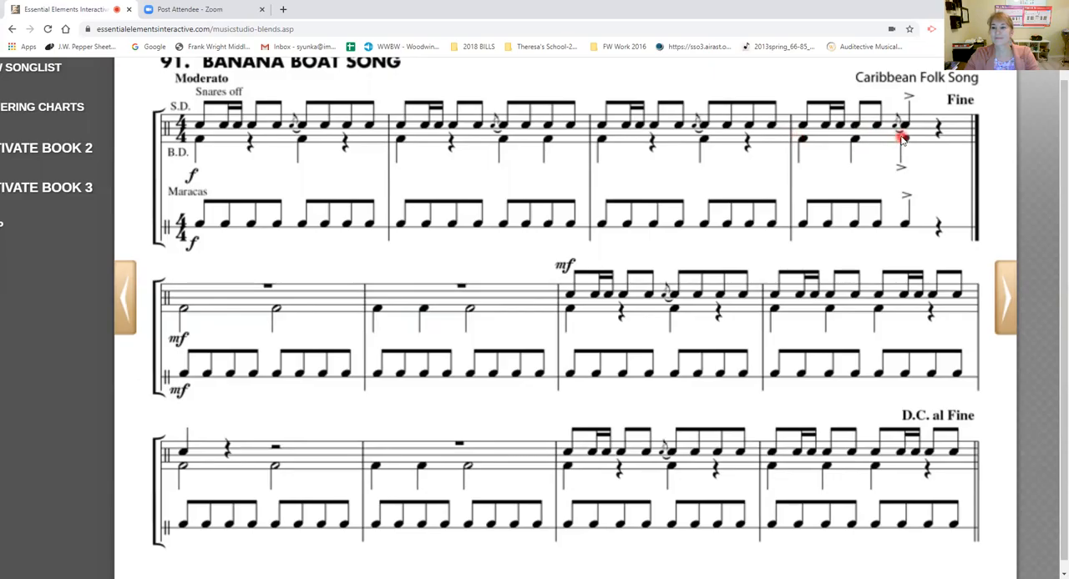
{"action": "mouse_move", "coordinate": [472, 227]}
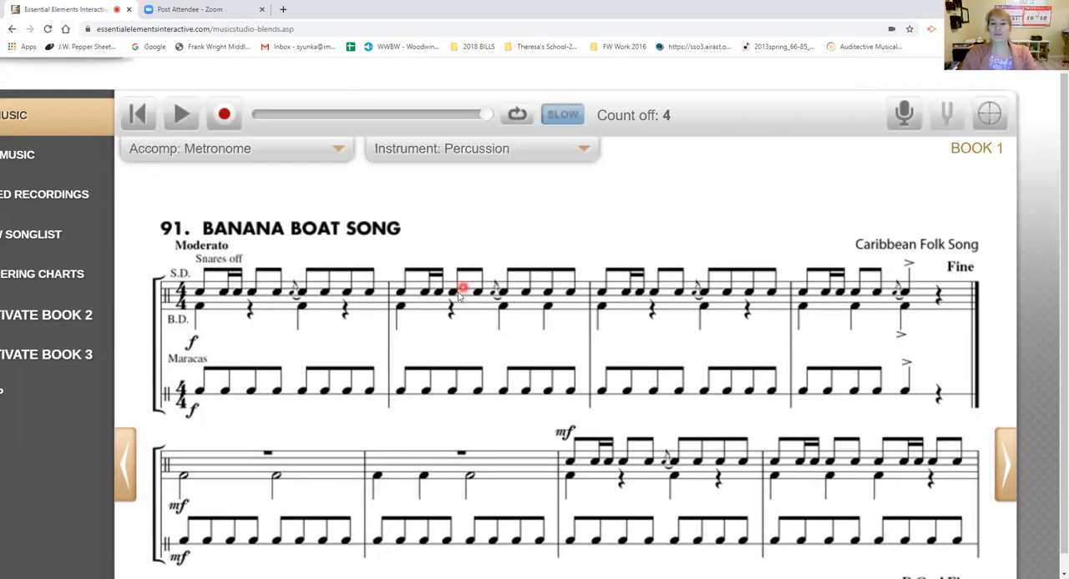
{"action": "mouse_move", "coordinate": [478, 243]}
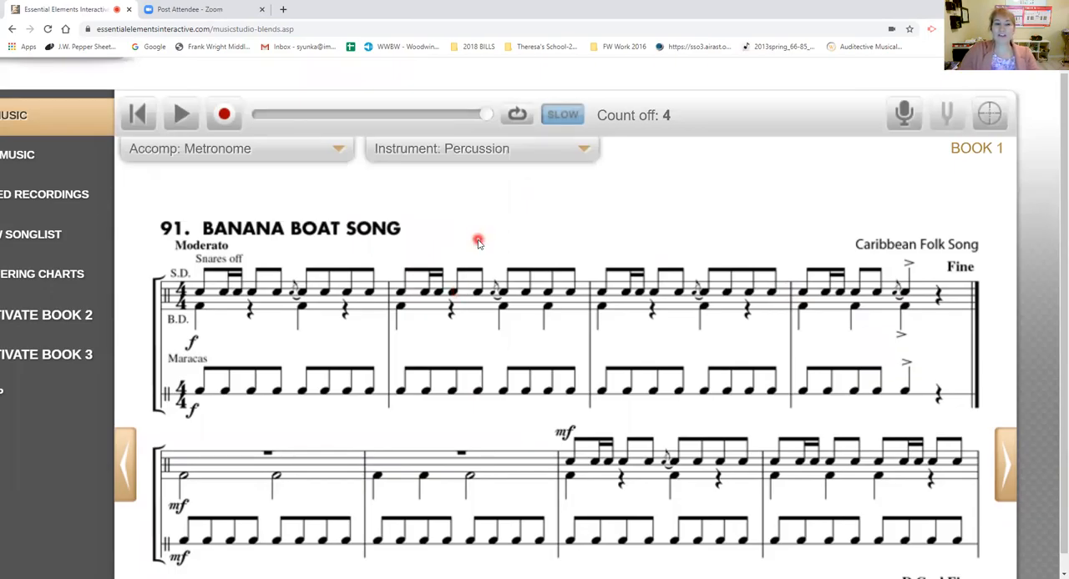
{"action": "mouse_move", "coordinate": [445, 253]}
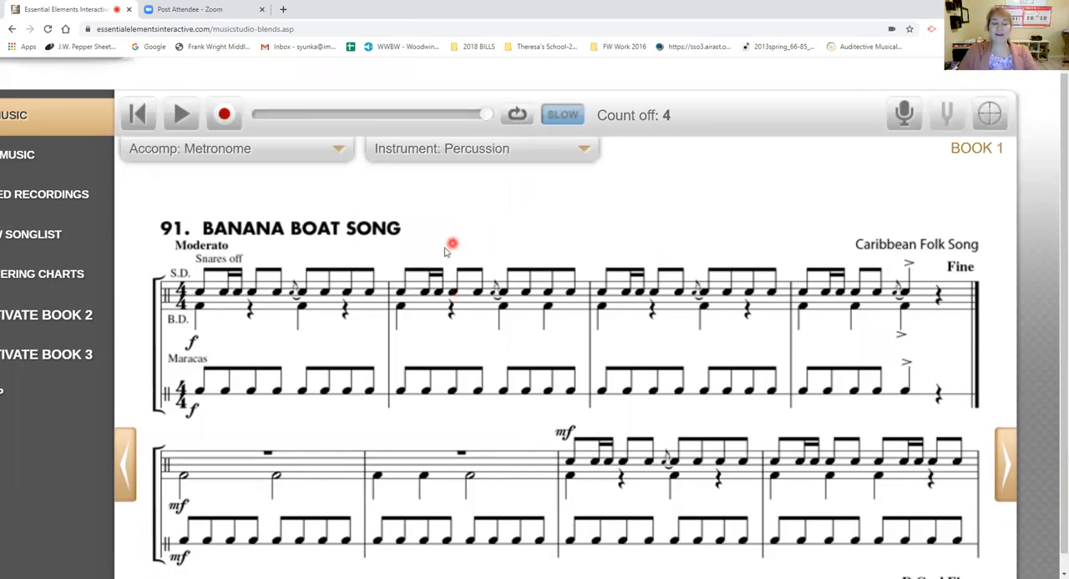
{"action": "mouse_move", "coordinate": [416, 232]}
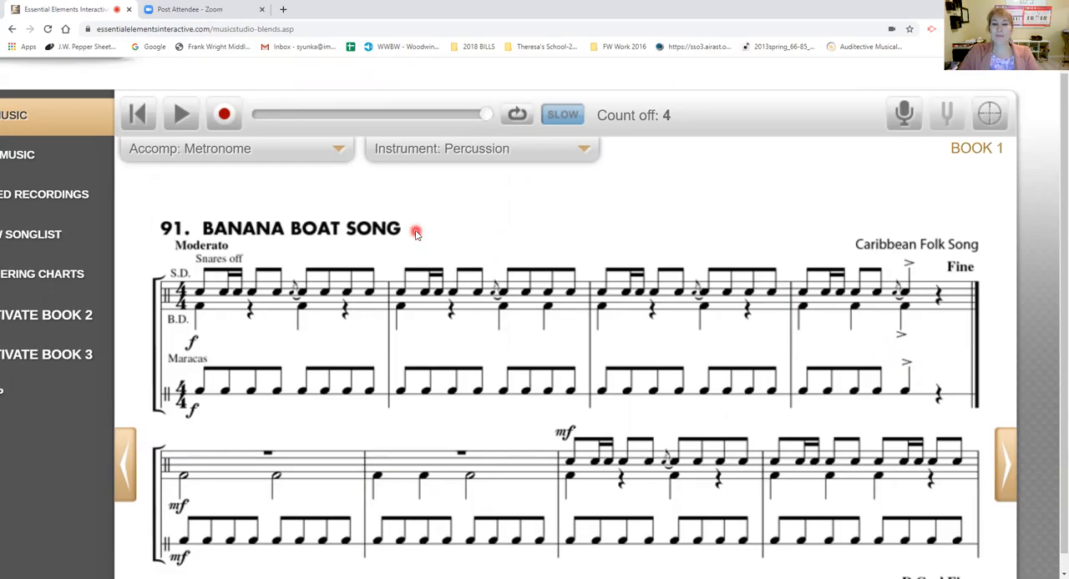